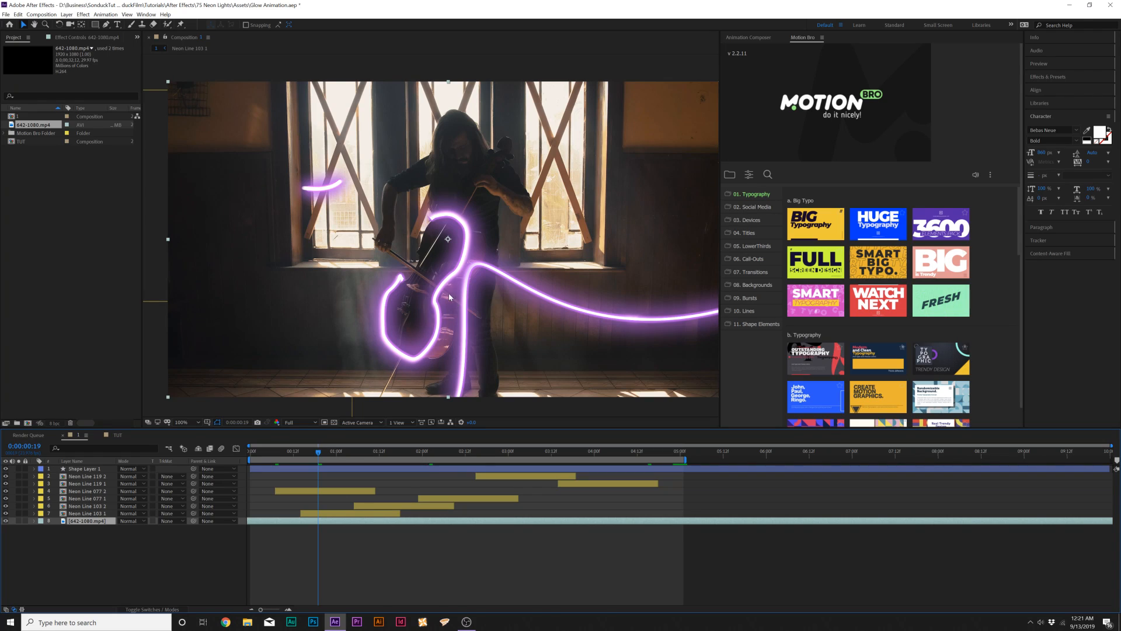
{"action": "mouse_move", "coordinate": [499, 289]}
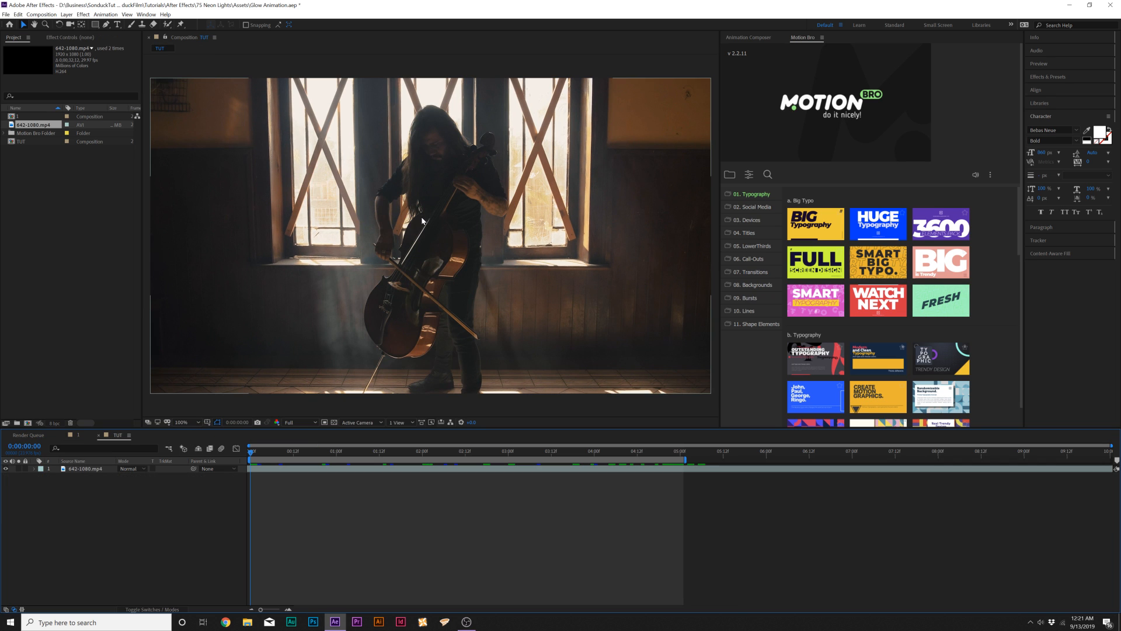
{"action": "mouse_move", "coordinate": [401, 348]}
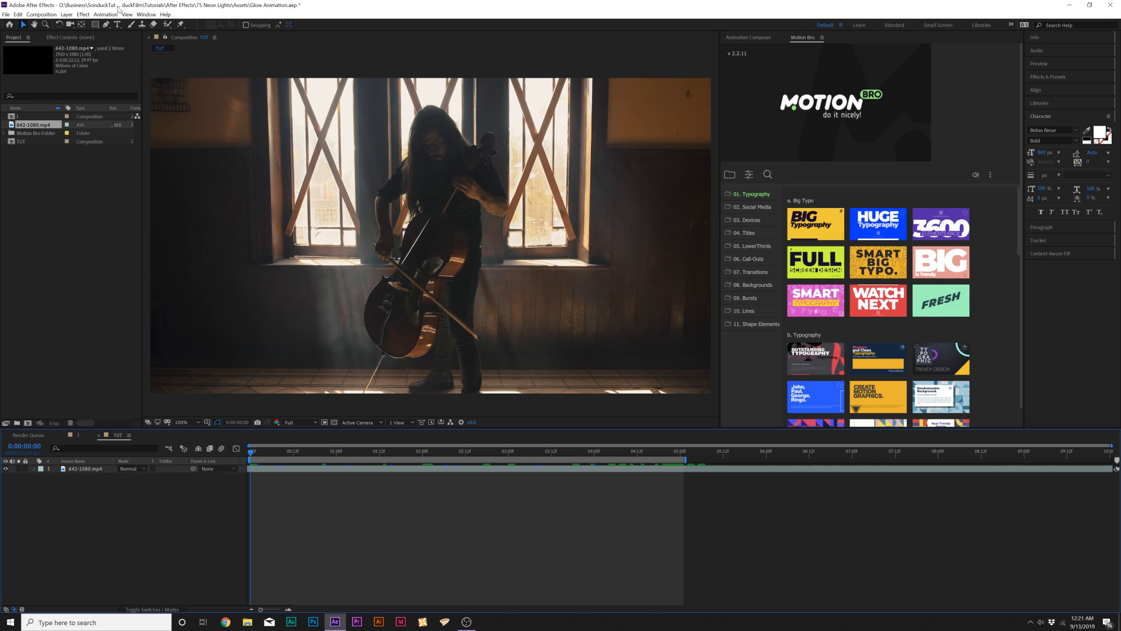
Step: Trace the cello's body with a pen path using no fill and a solid white stroke
{"action": "left_click", "coordinate": [107, 25]}
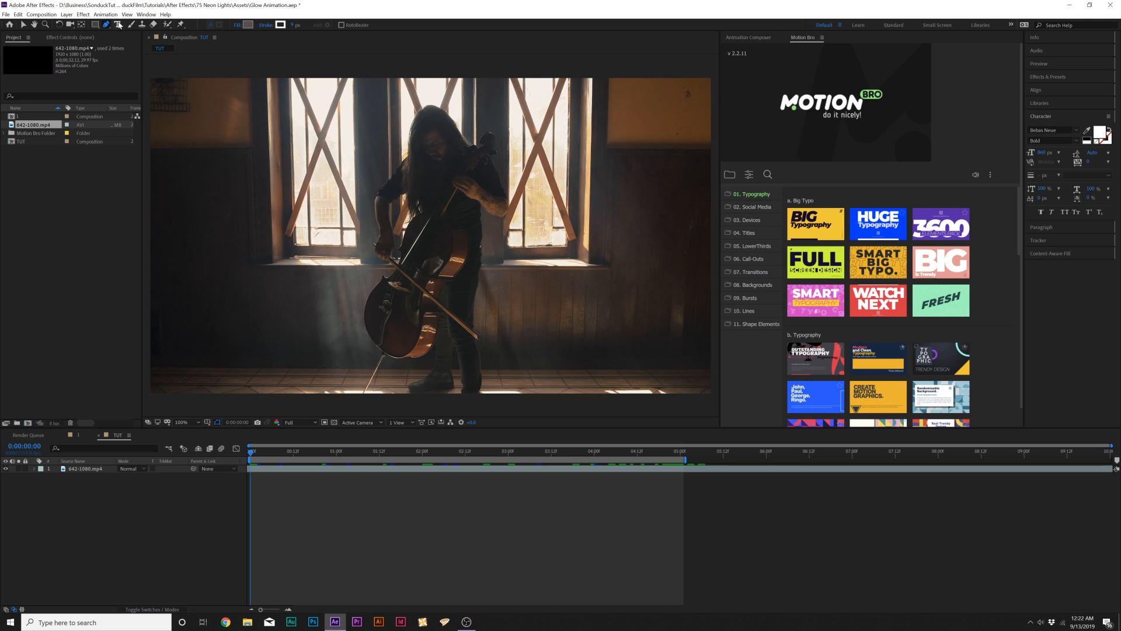
{"action": "left_click", "coordinate": [247, 25]}
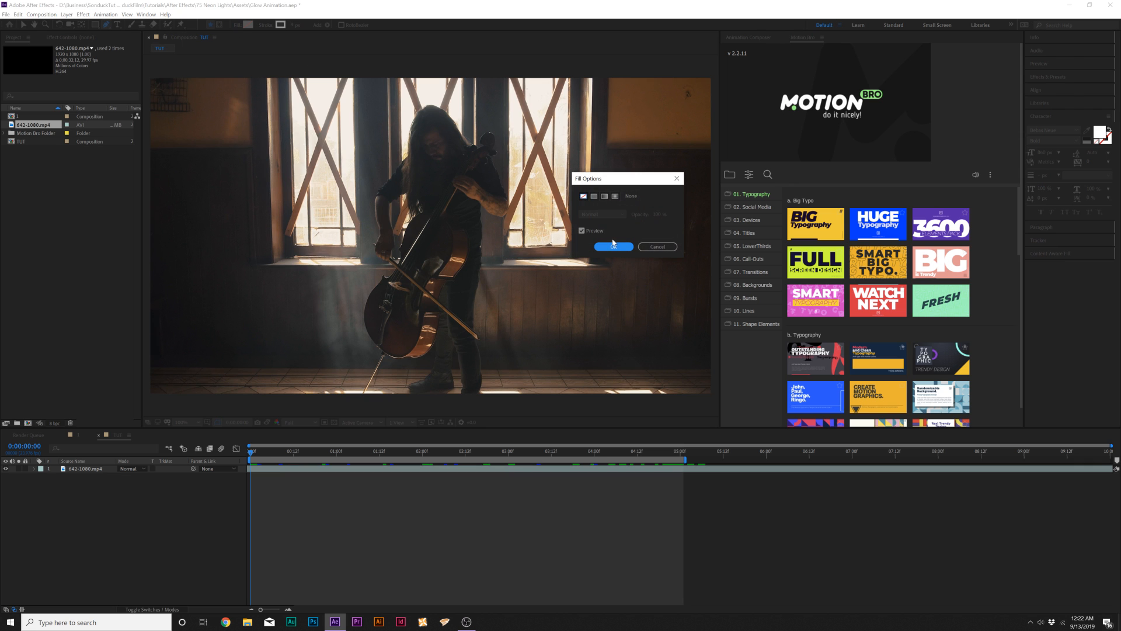
{"action": "left_click", "coordinate": [614, 246]}
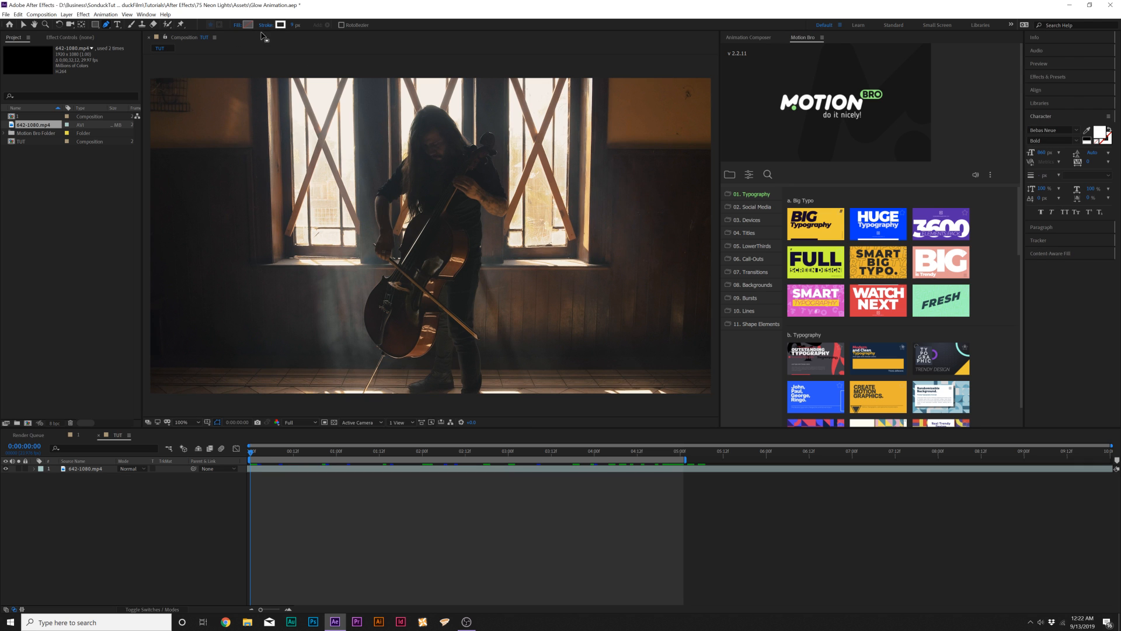
{"action": "left_click", "coordinate": [274, 24]}
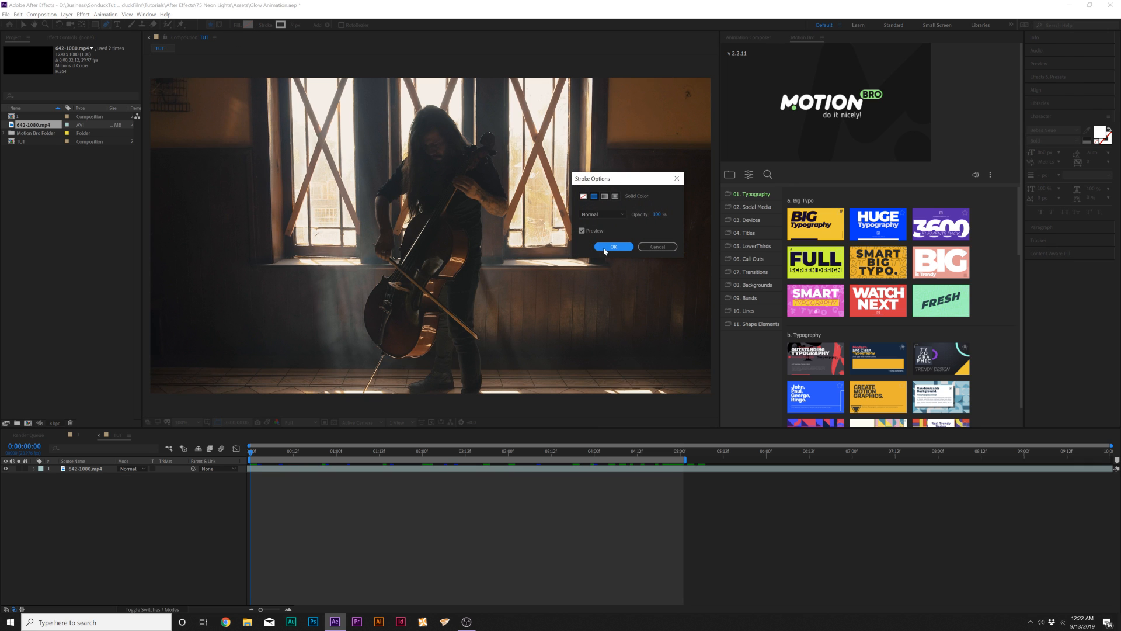
{"action": "left_click", "coordinate": [613, 246]}
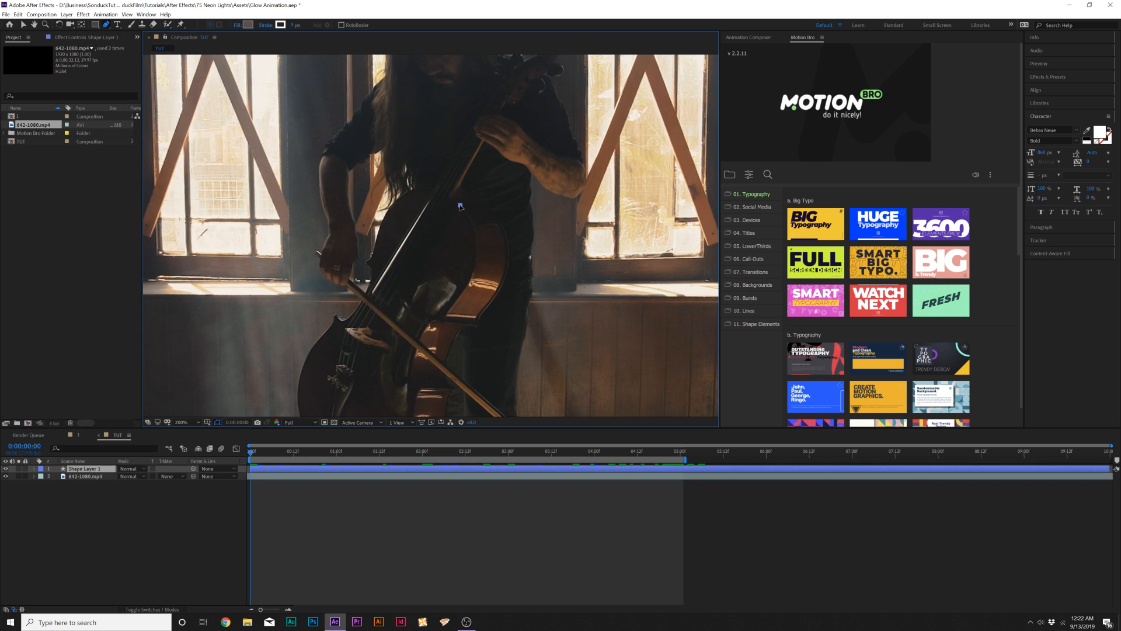
{"action": "left_click_drag", "start_coordinate": [461, 206], "coordinate": [471, 270]}
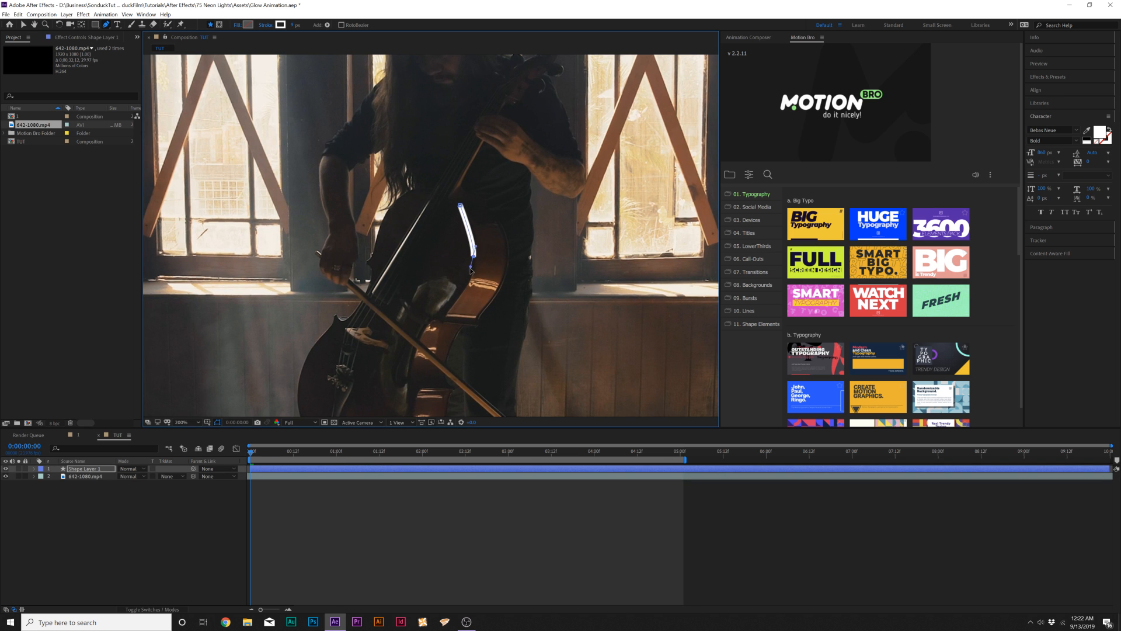
{"action": "left_click_drag", "start_coordinate": [472, 254], "coordinate": [443, 319]}
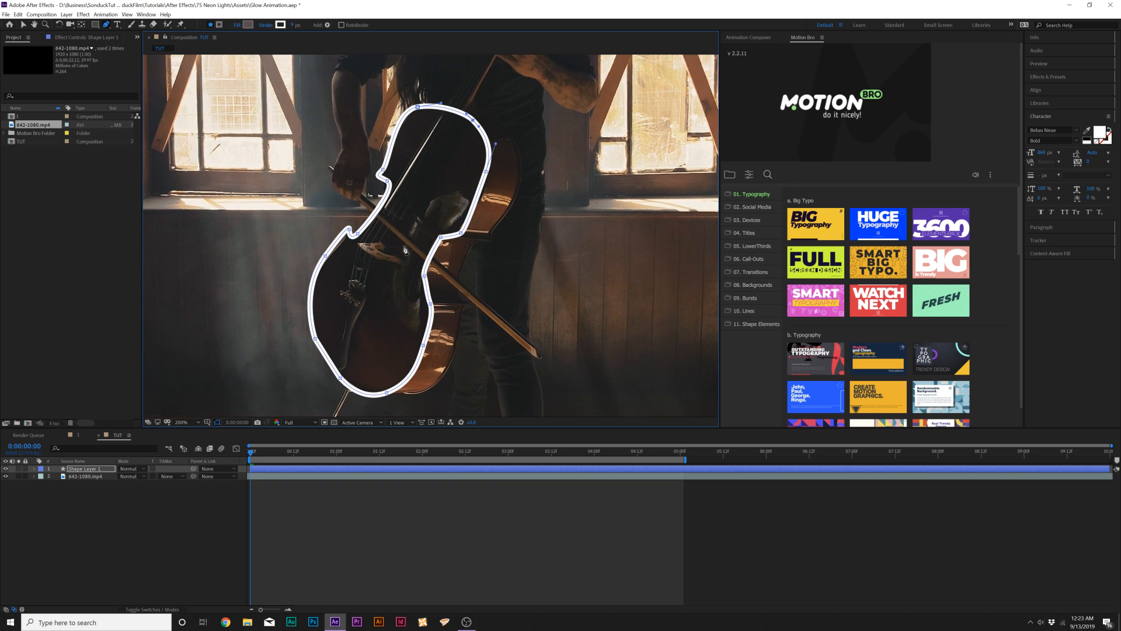
{"action": "mouse_move", "coordinate": [299, 275]}
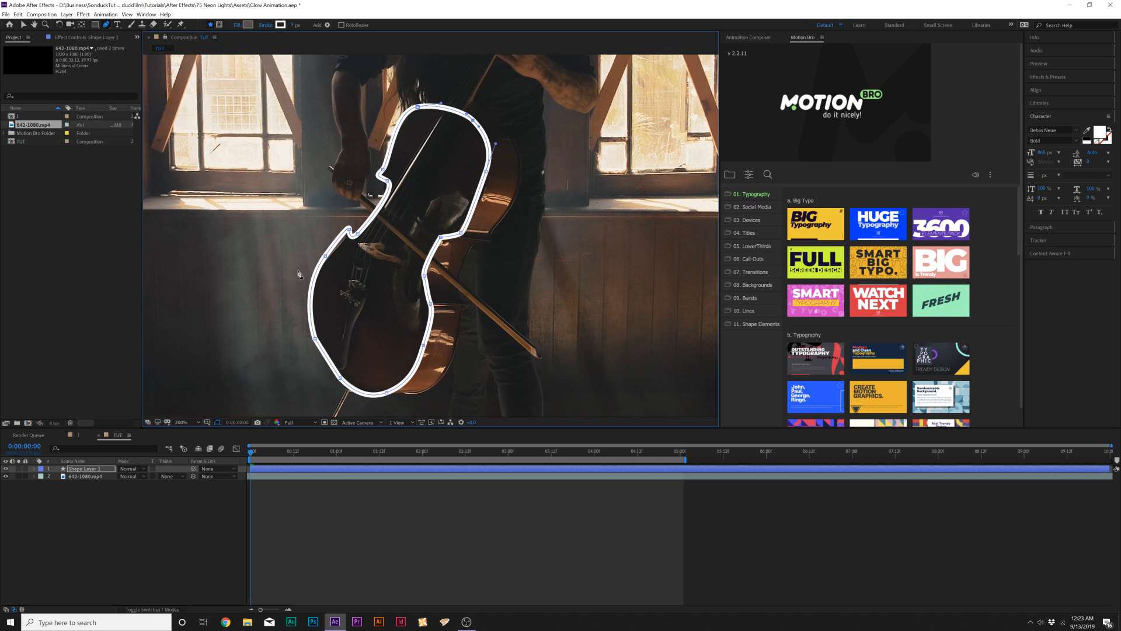
{"action": "mouse_move", "coordinate": [352, 349]}
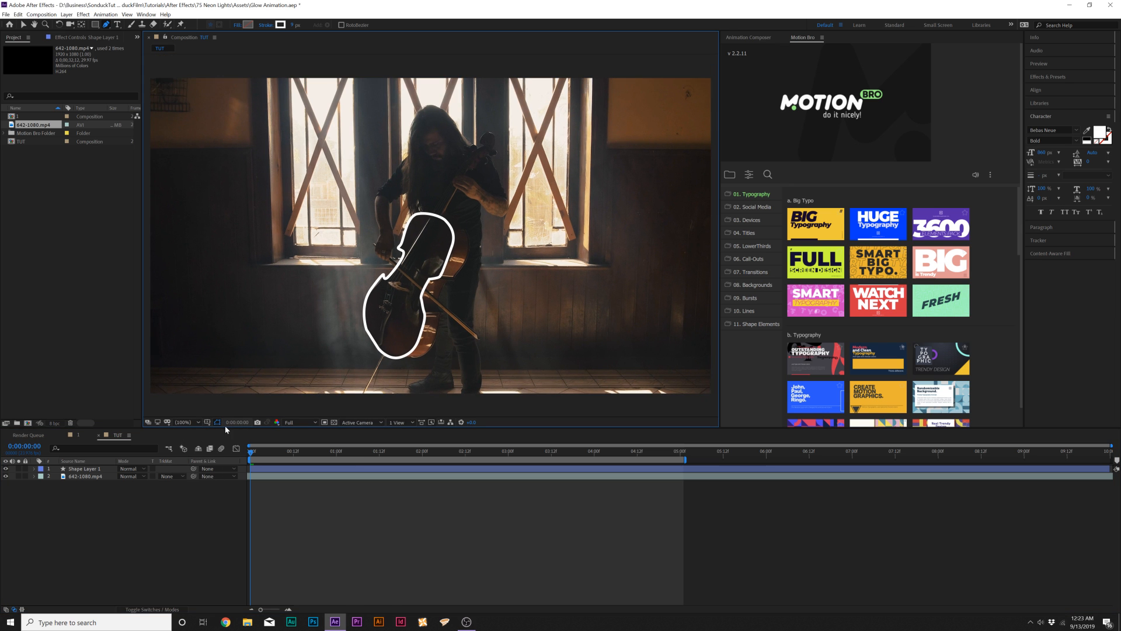
Step: Add Trim Paths to Shape Layer 1's outline and keyframe the trim Offset
{"action": "left_click", "coordinate": [85, 468]}
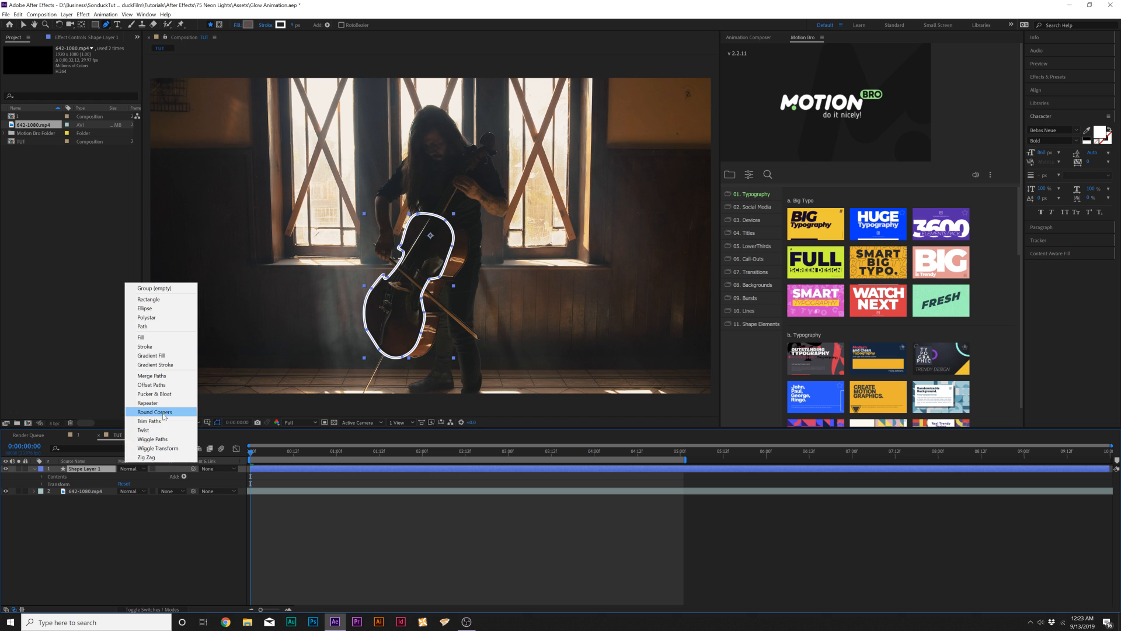
{"action": "left_click", "coordinate": [149, 421]}
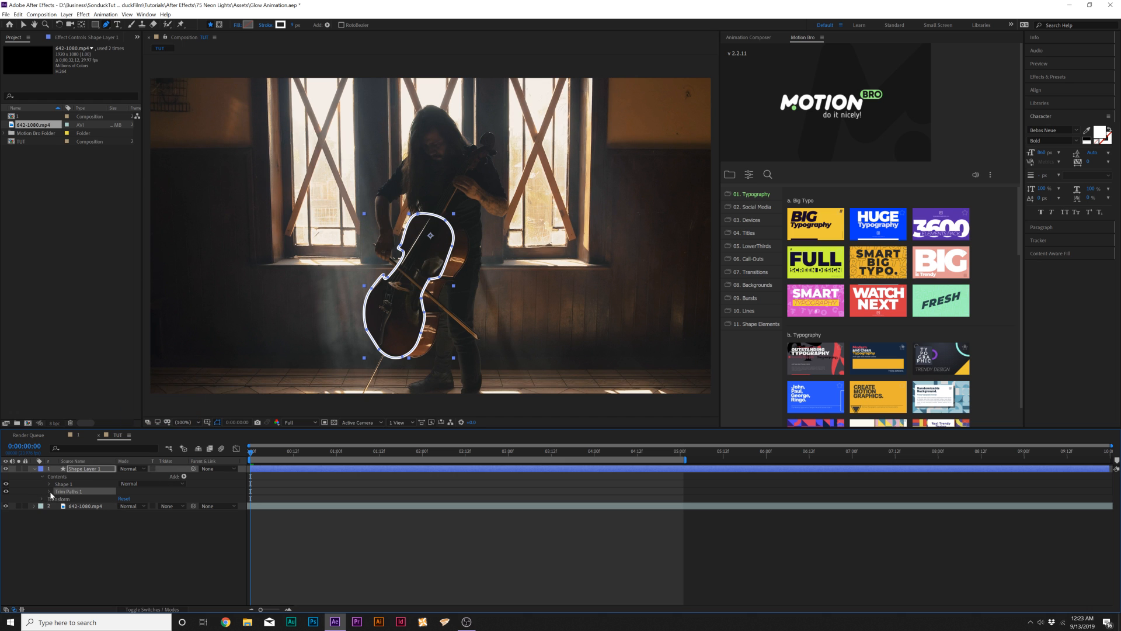
{"action": "left_click", "coordinate": [48, 490]}
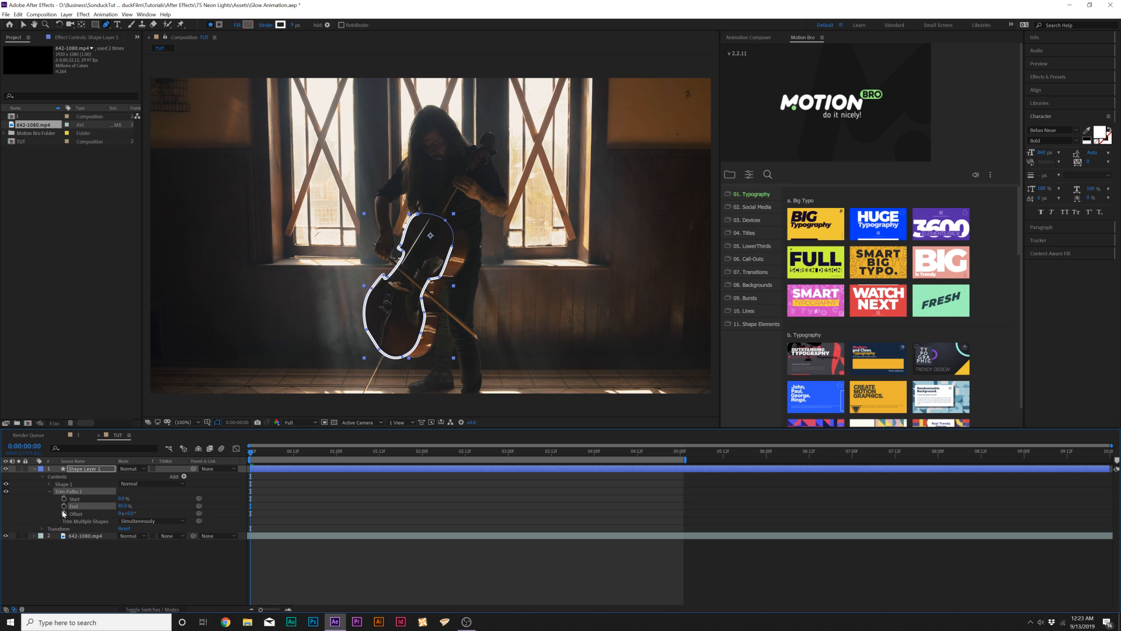
{"action": "left_click", "coordinate": [680, 457]}
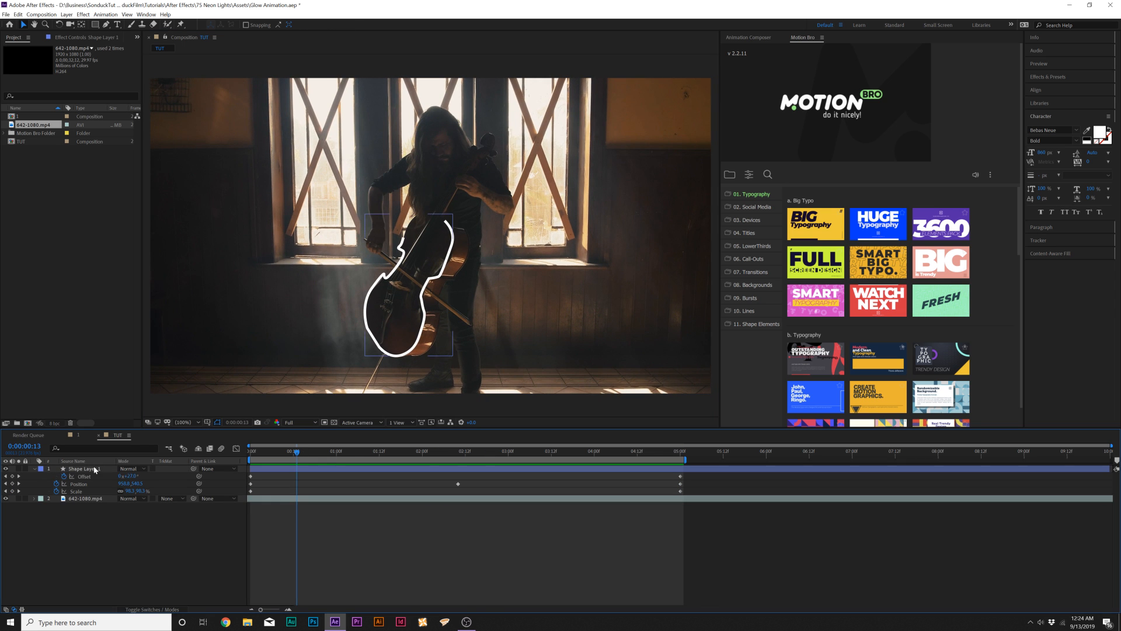
Step: Add a Glow to the outline using A & B colours looping sawtooth B>A
{"action": "left_click", "coordinate": [88, 468]}
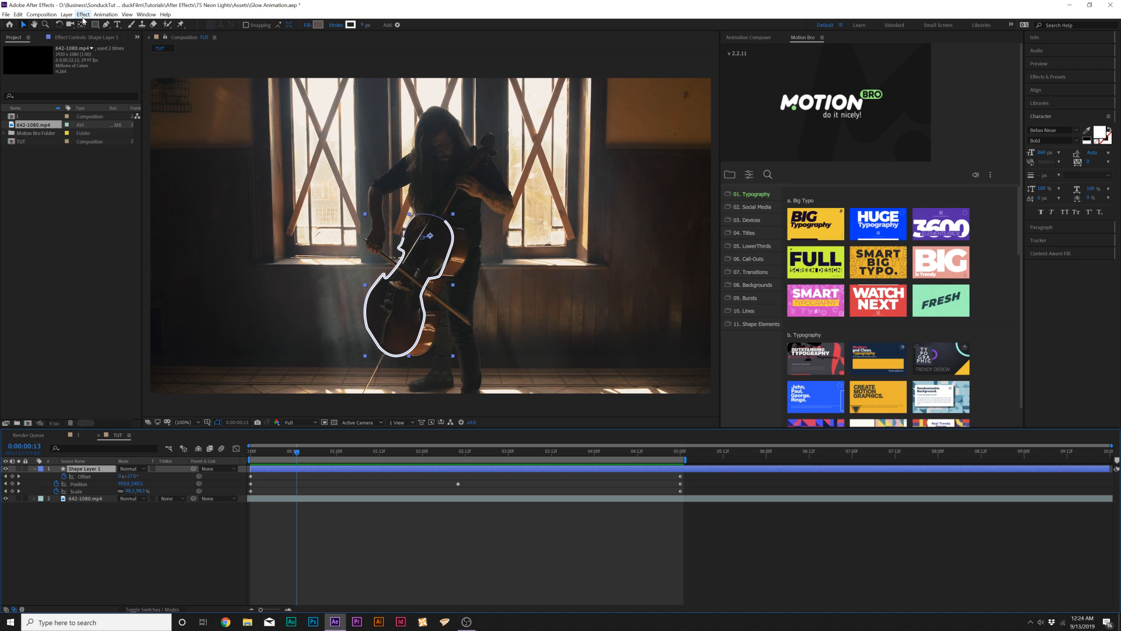
{"action": "left_click", "coordinate": [83, 15]}
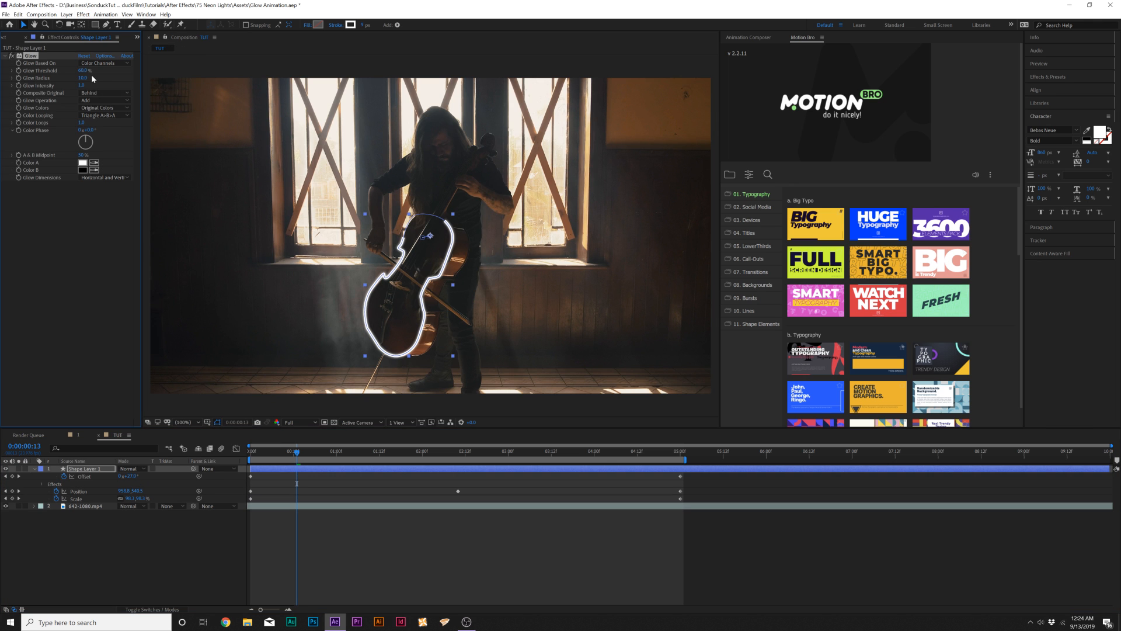
{"action": "left_click", "coordinate": [104, 108]}
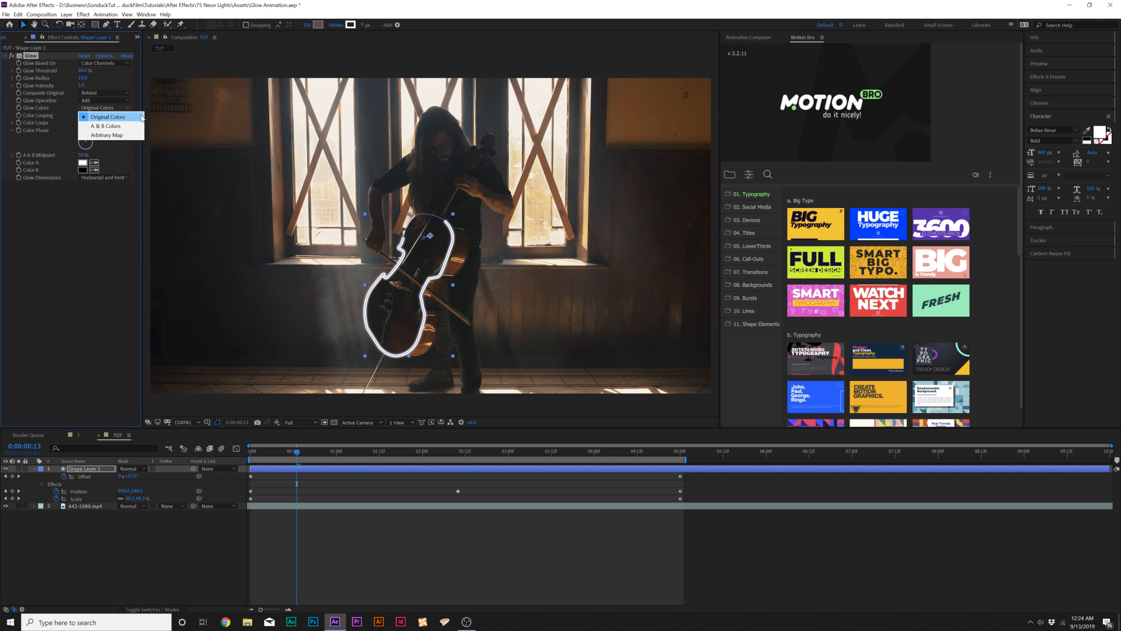
{"action": "left_click", "coordinate": [105, 125]}
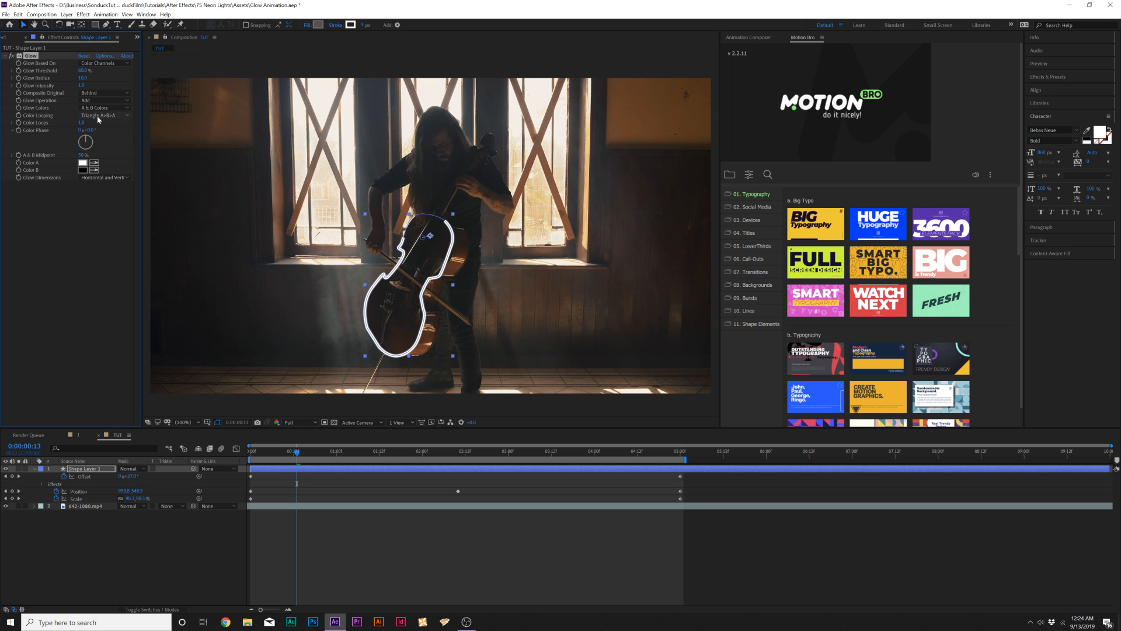
{"action": "left_click", "coordinate": [104, 115]}
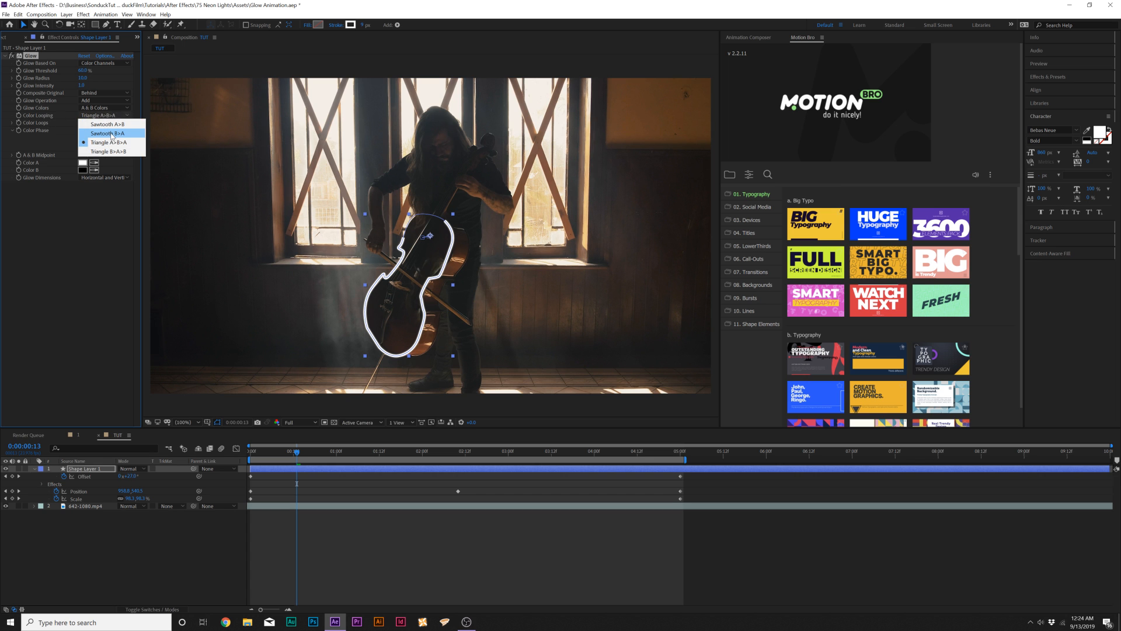
{"action": "left_click", "coordinate": [107, 132]}
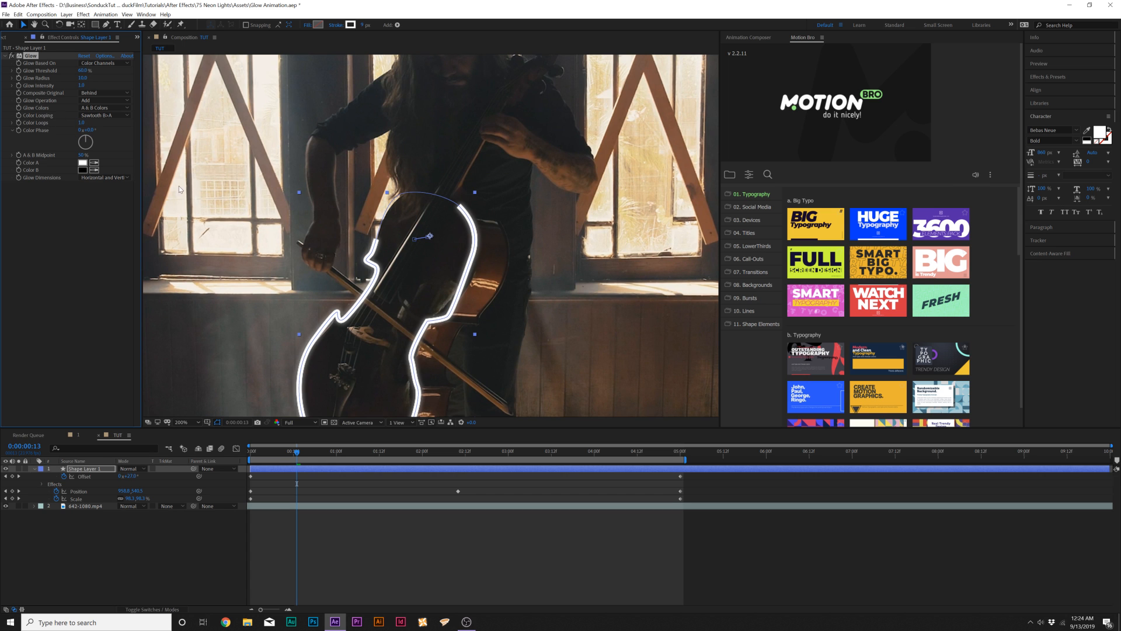
Step: Set the glow's first colour to purple and update the outline's stroke colour
{"action": "left_click", "coordinate": [83, 162]}
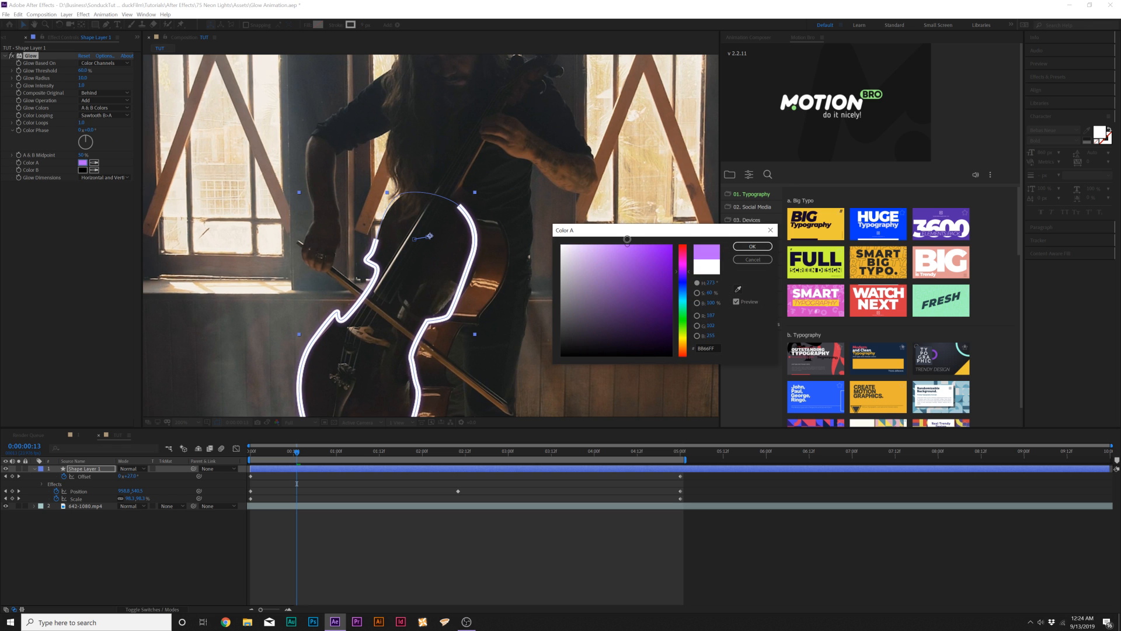
{"action": "left_click", "coordinate": [752, 246]}
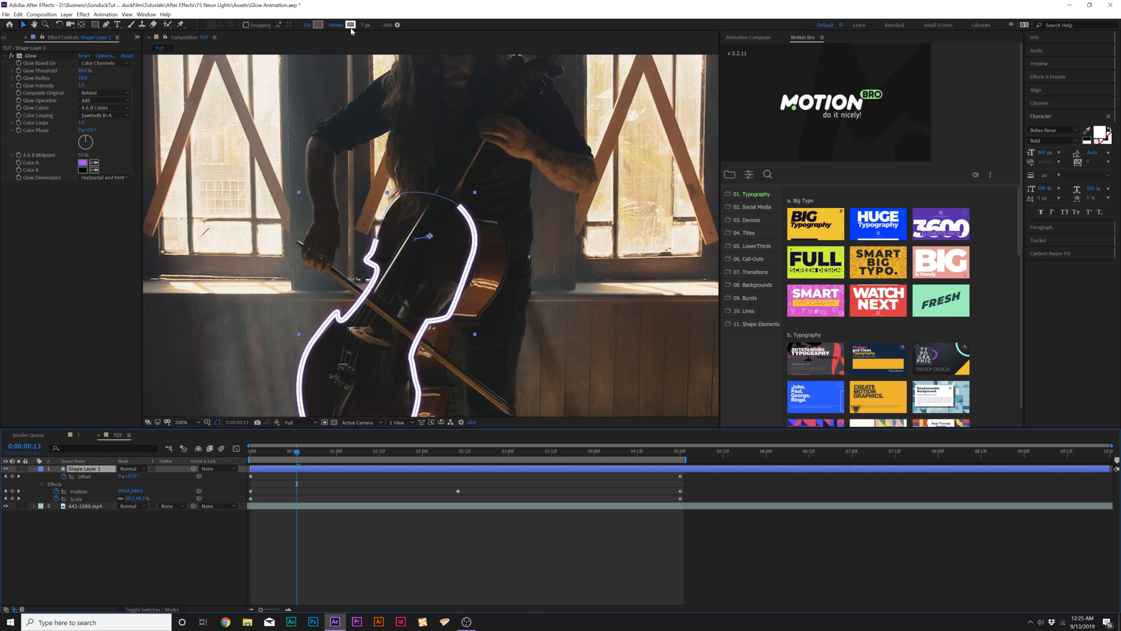
{"action": "left_click", "coordinate": [349, 25]}
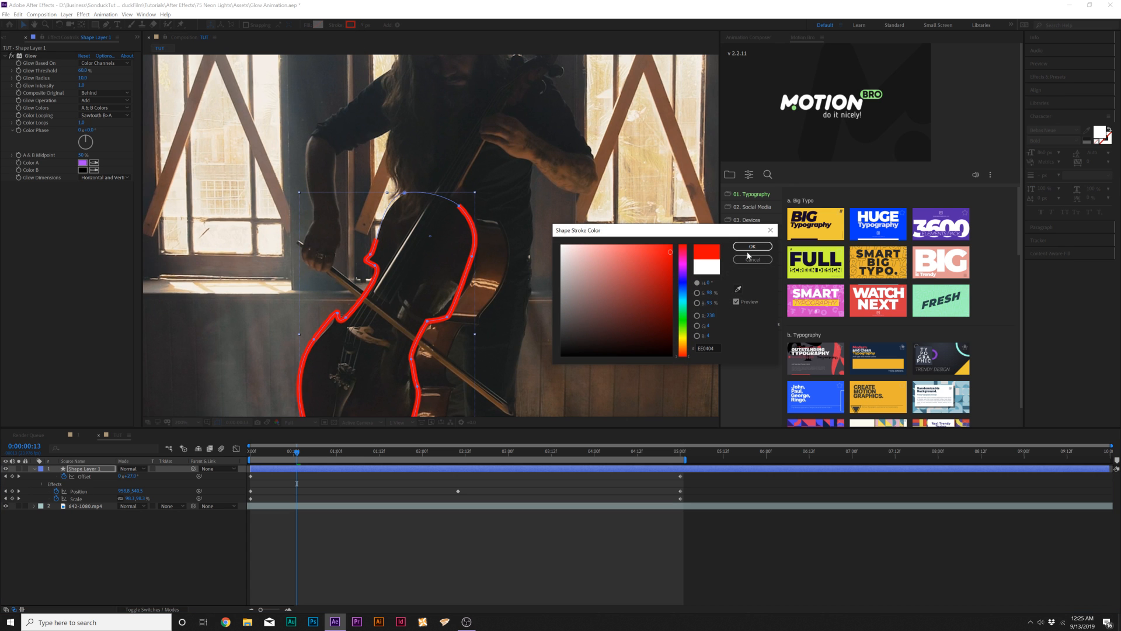
{"action": "left_click", "coordinate": [752, 247]}
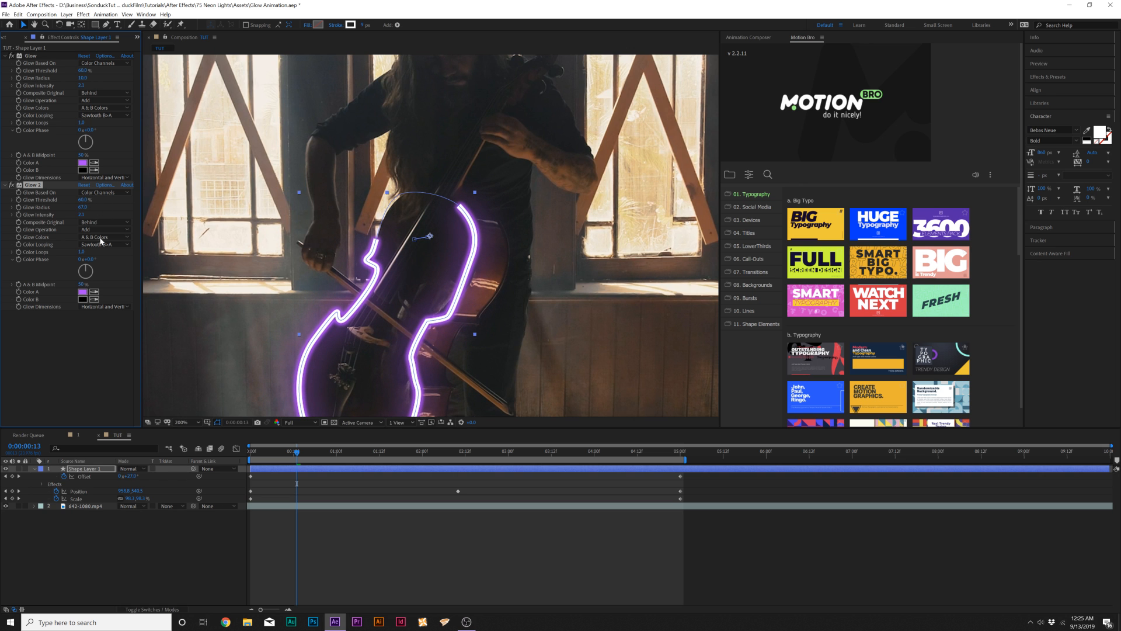
Step: Add CC Radial Fast Blur to the outline with Zoom set to Brightest
{"action": "left_click", "coordinate": [85, 15]}
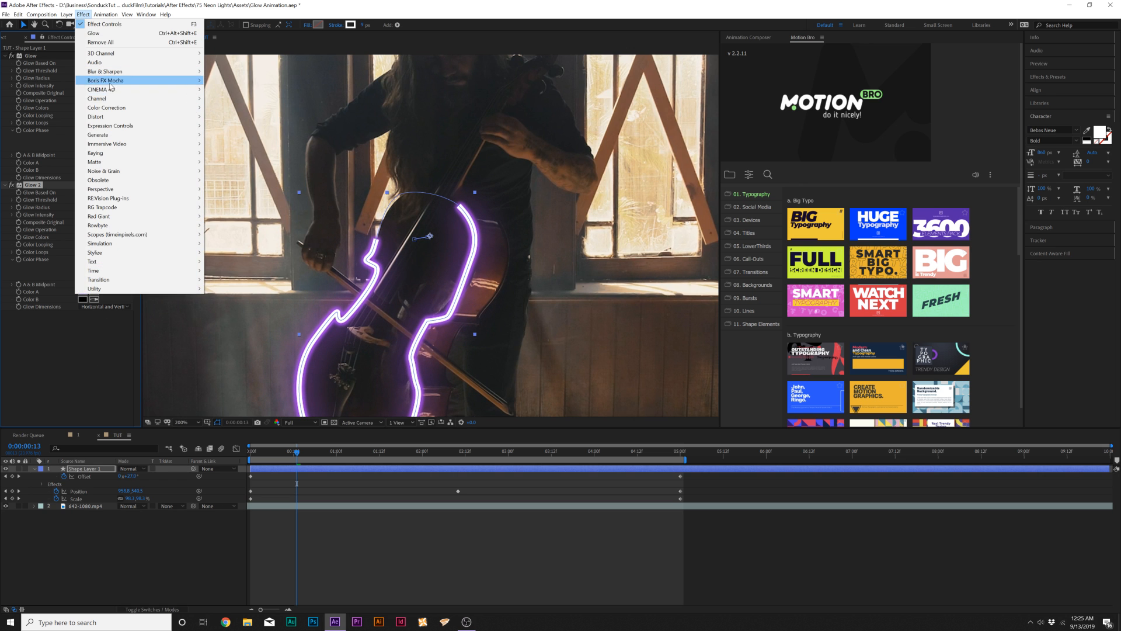
{"action": "mouse_move", "coordinate": [105, 71]}
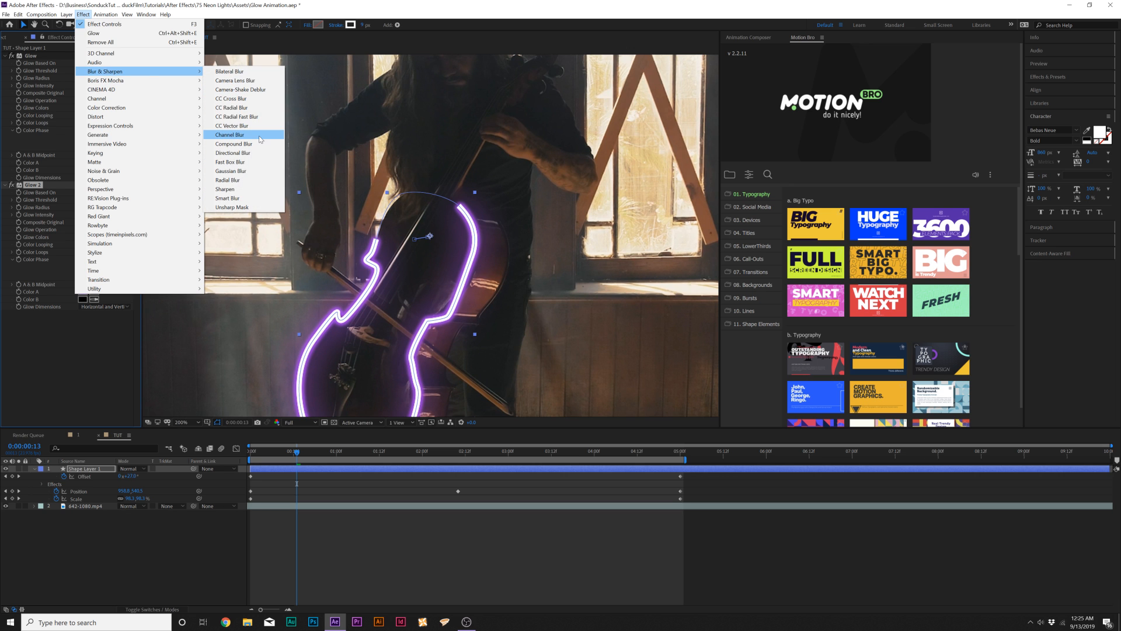
{"action": "left_click", "coordinate": [234, 116]}
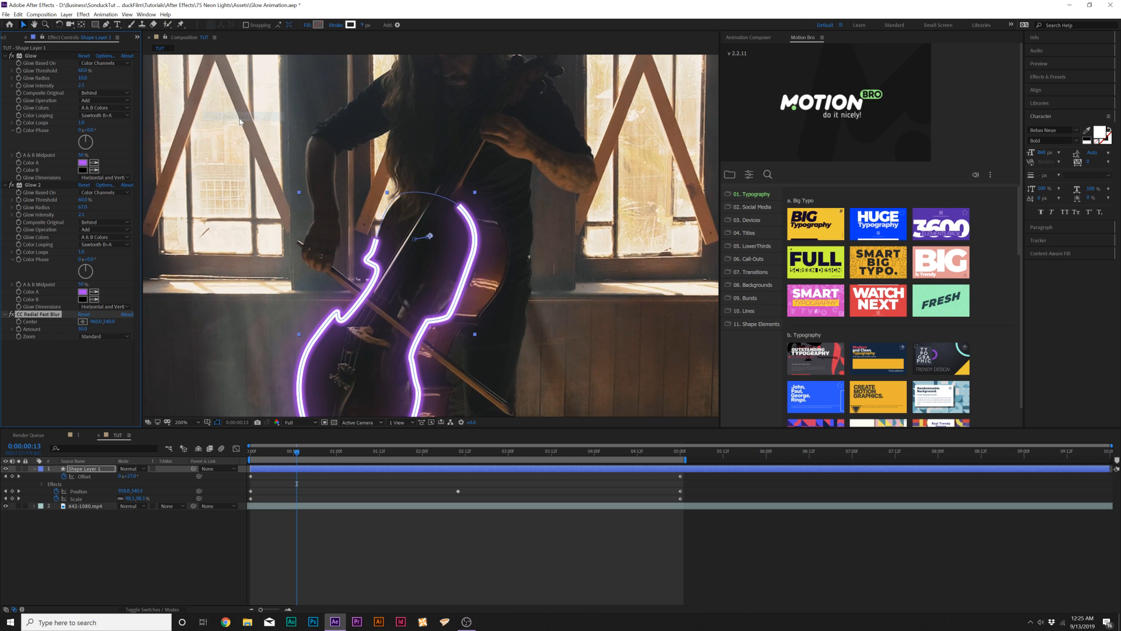
{"action": "left_click", "coordinate": [104, 336]}
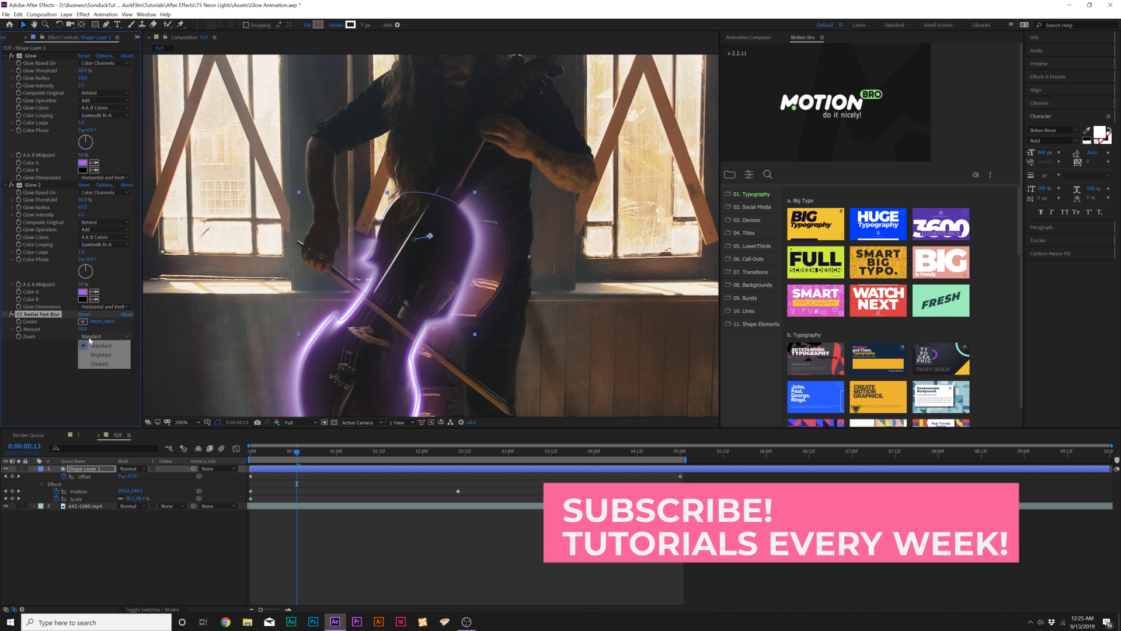
{"action": "left_click", "coordinate": [101, 355]}
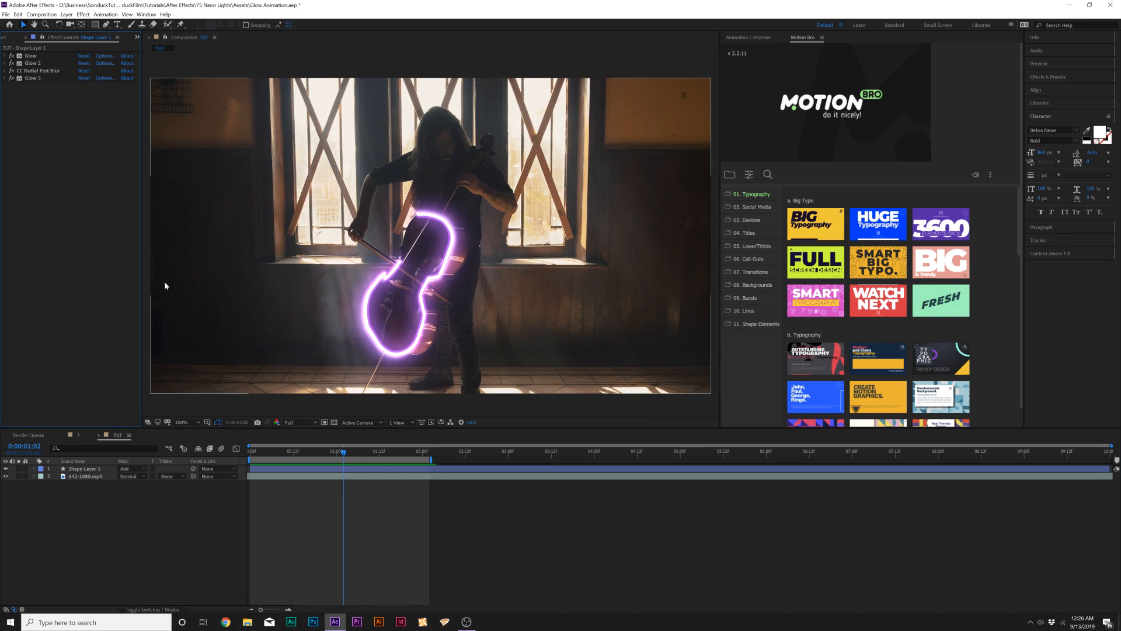
{"action": "mouse_move", "coordinate": [163, 290]}
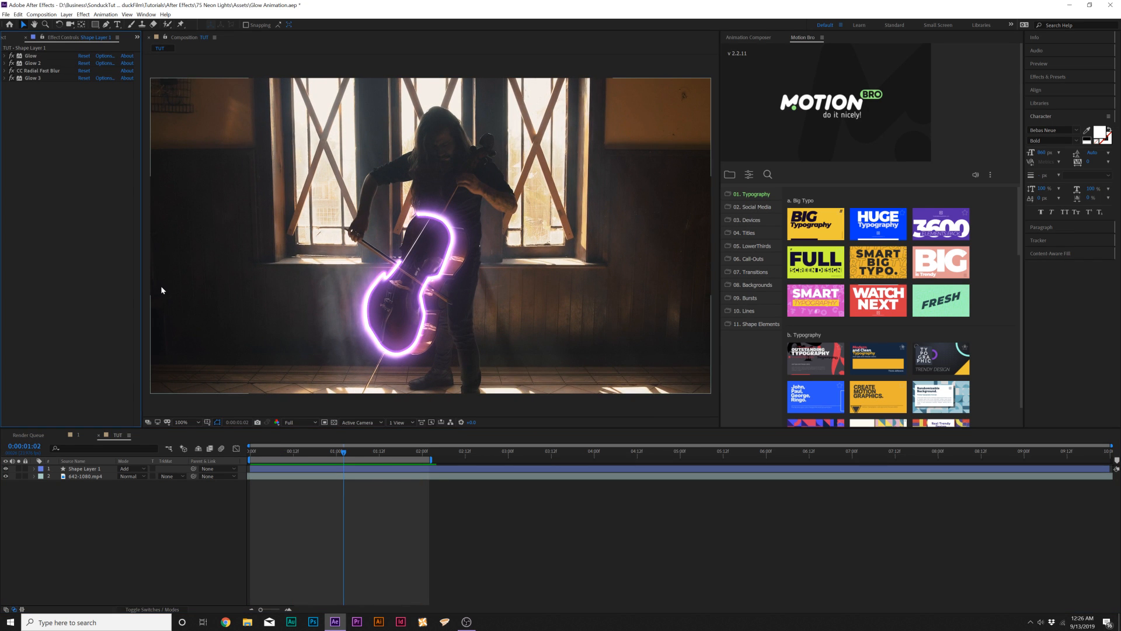
{"action": "mouse_move", "coordinate": [199, 305]}
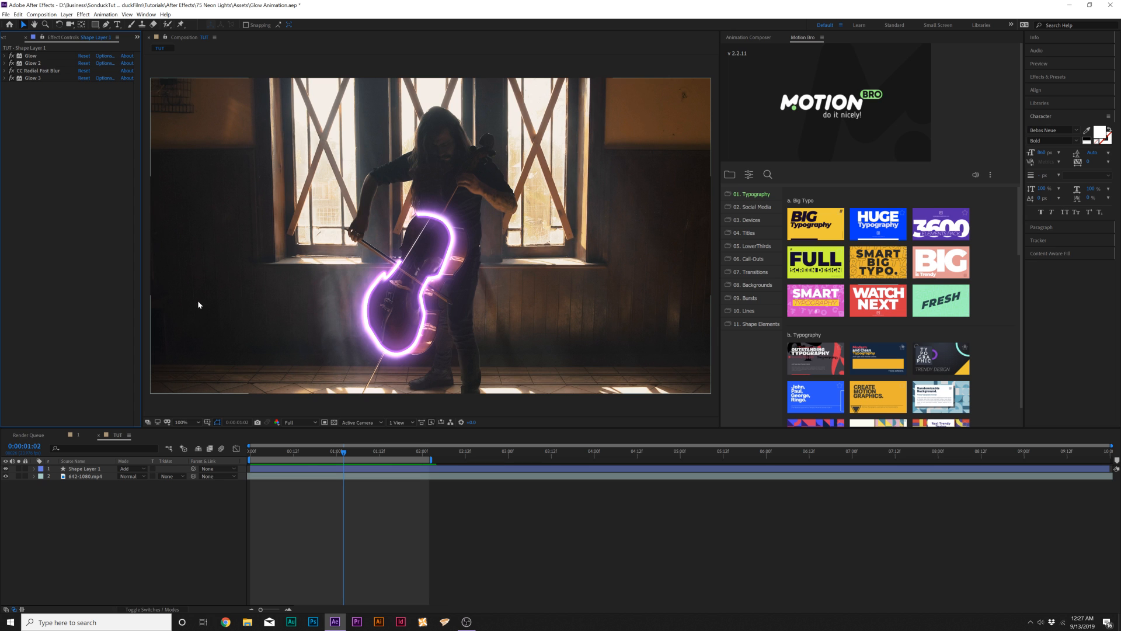
{"action": "mouse_move", "coordinate": [490, 187]}
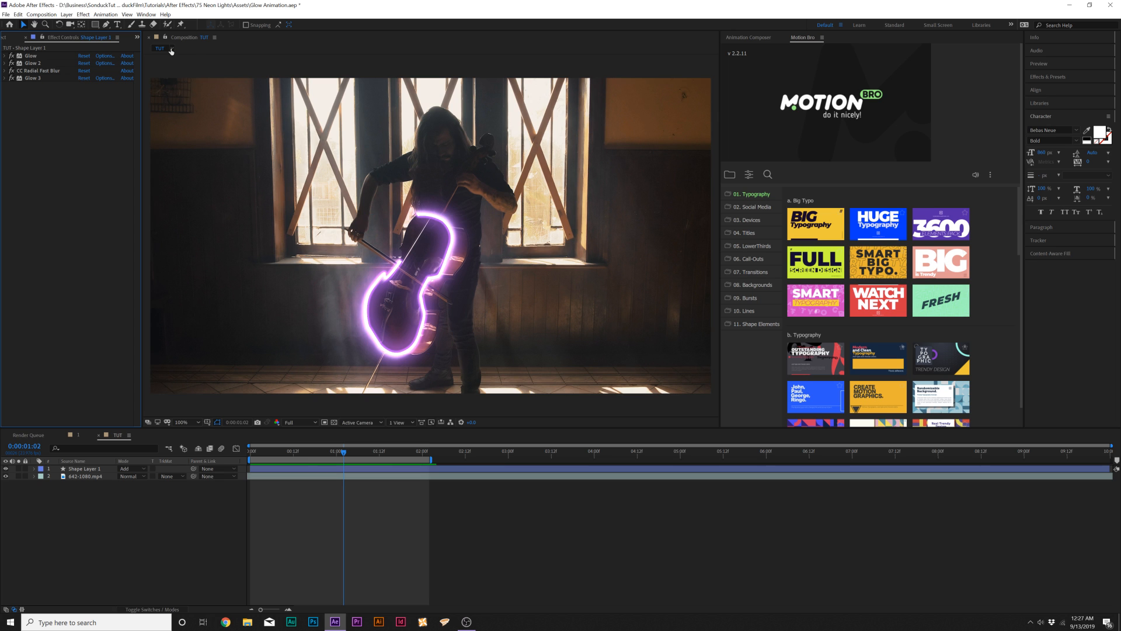
{"action": "mouse_move", "coordinate": [108, 23]}
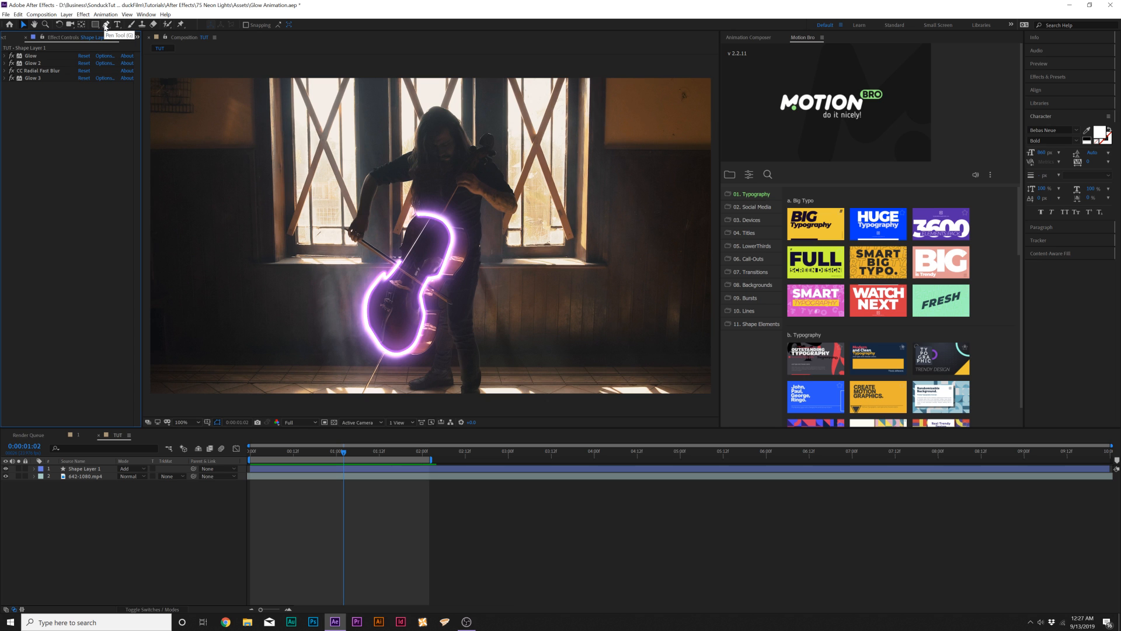
Step: Draw a long curving pen line around the cellist and expand its shape layer
{"action": "left_click", "coordinate": [106, 24]}
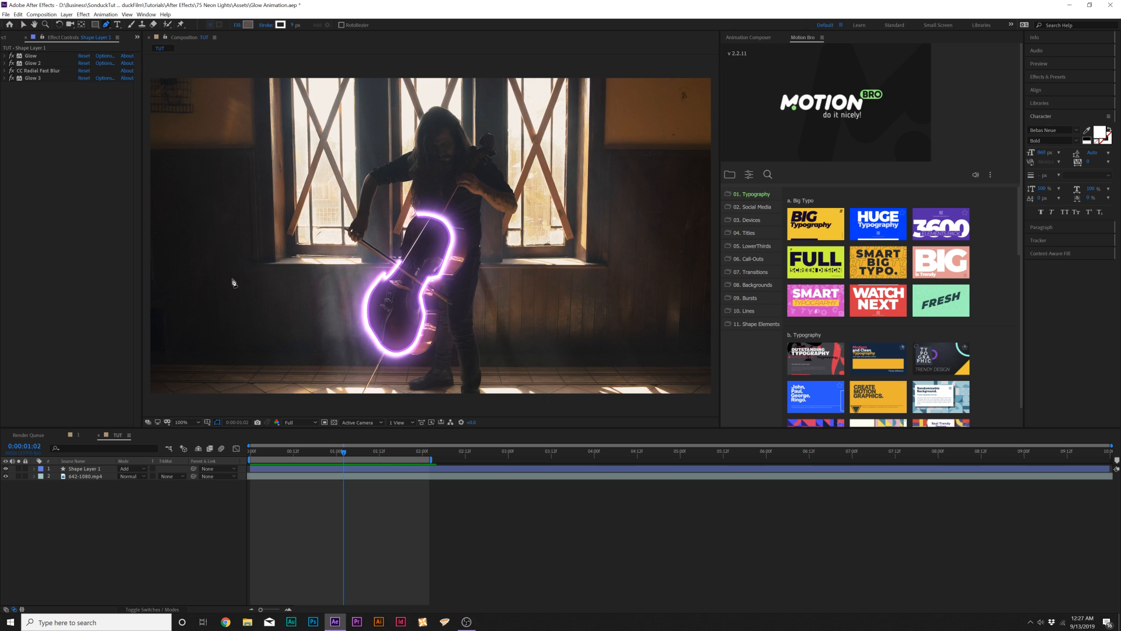
{"action": "left_click_drag", "start_coordinate": [242, 299], "coordinate": [313, 353]}
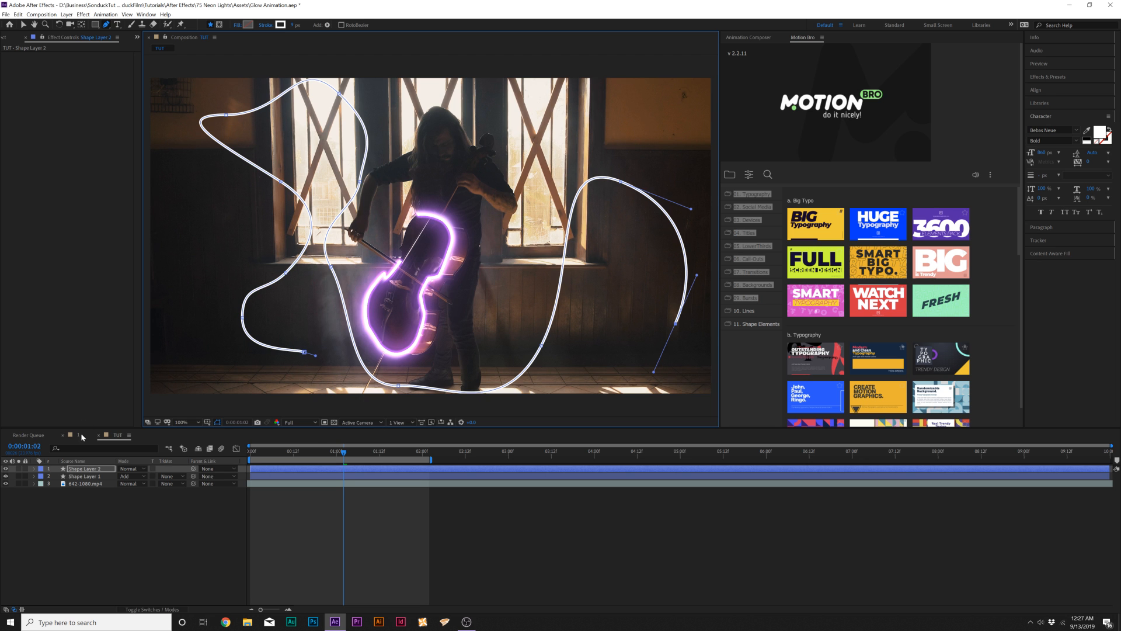
{"action": "left_click", "coordinate": [41, 468]}
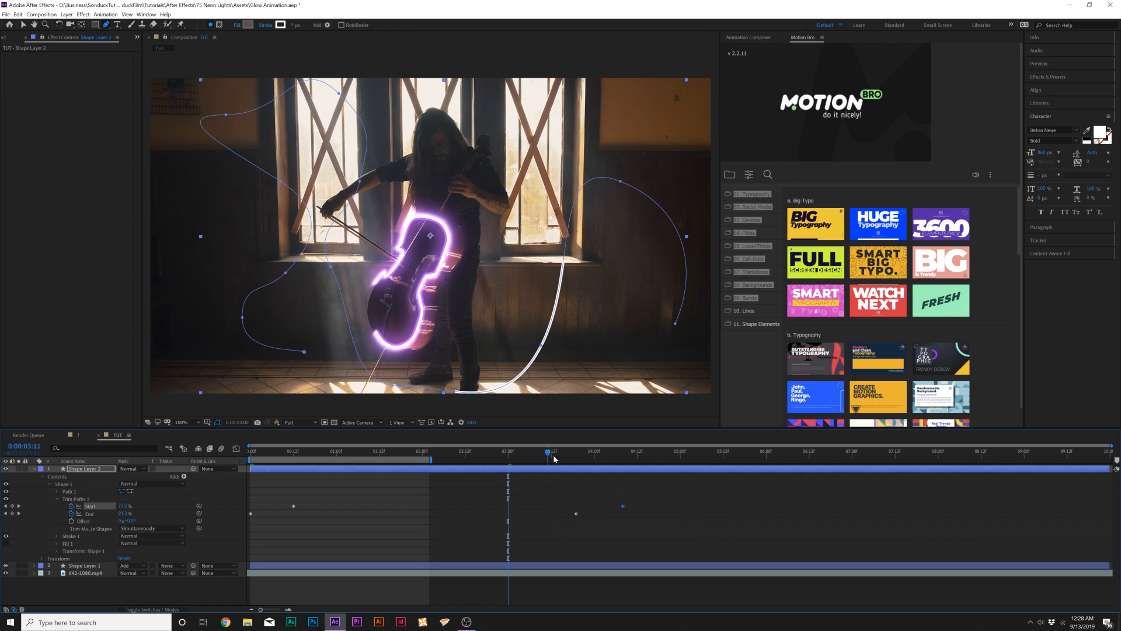
Step: Scrub the timeline to preview the line drawing itself on
{"action": "left_click_drag", "start_coordinate": [548, 452], "coordinate": [439, 451]}
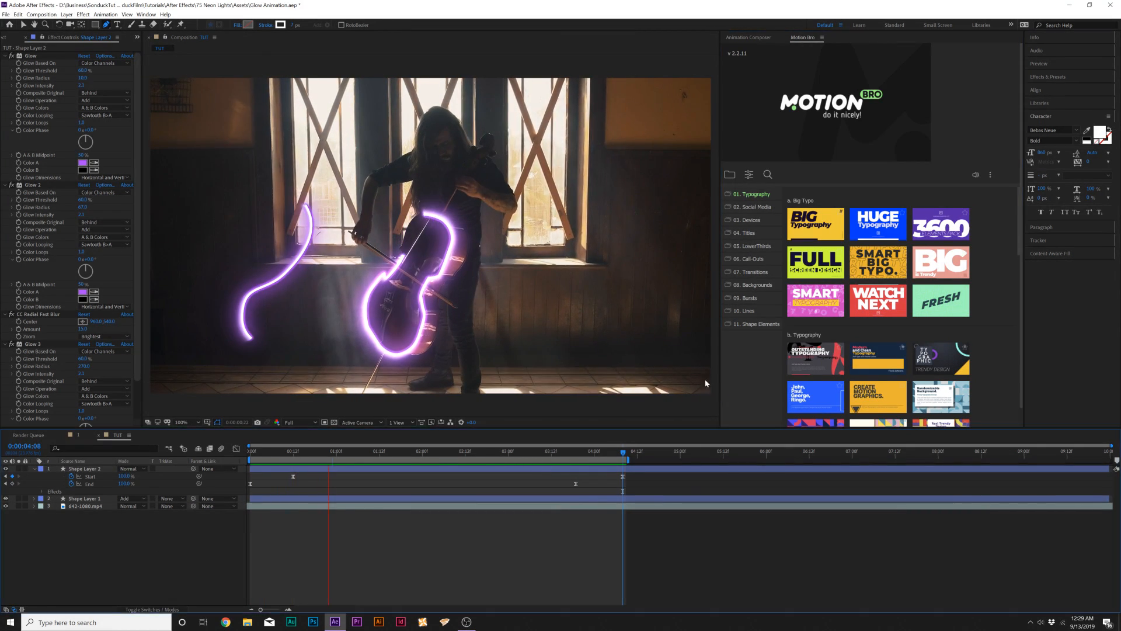
Step: Change Shape Layer 2's blending mode to Add
{"action": "left_click", "coordinate": [129, 468]}
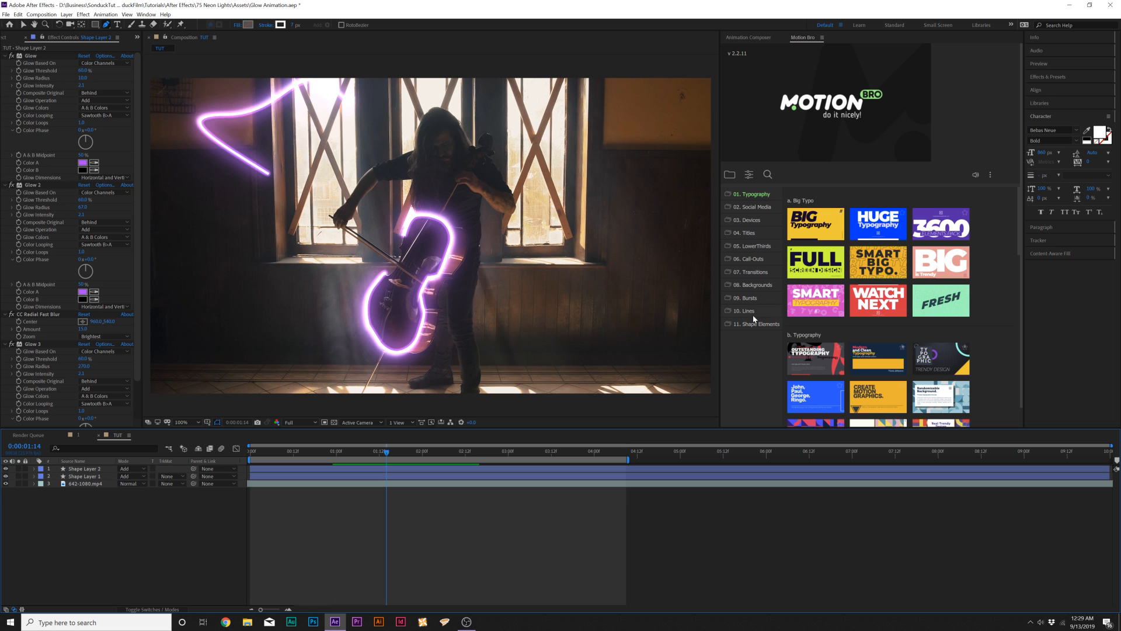
{"action": "mouse_move", "coordinate": [756, 350]}
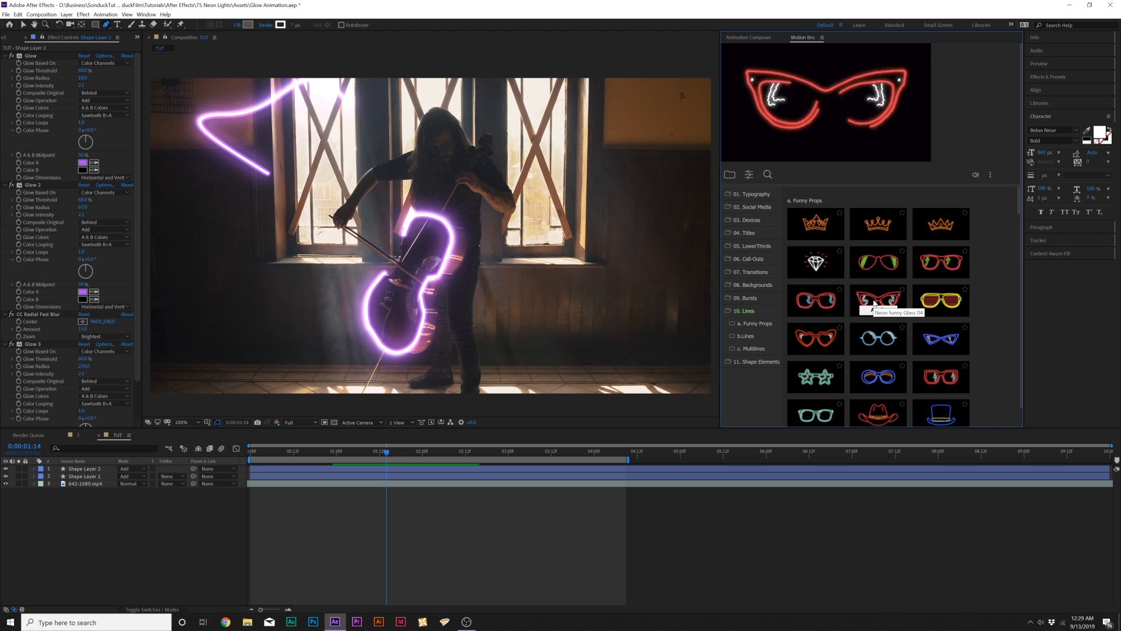
Step: Apply the Motion Bro looping scribble line preset and set its colour to white
{"action": "scroll", "scroll_direction": "down", "scroll_amount": 3}
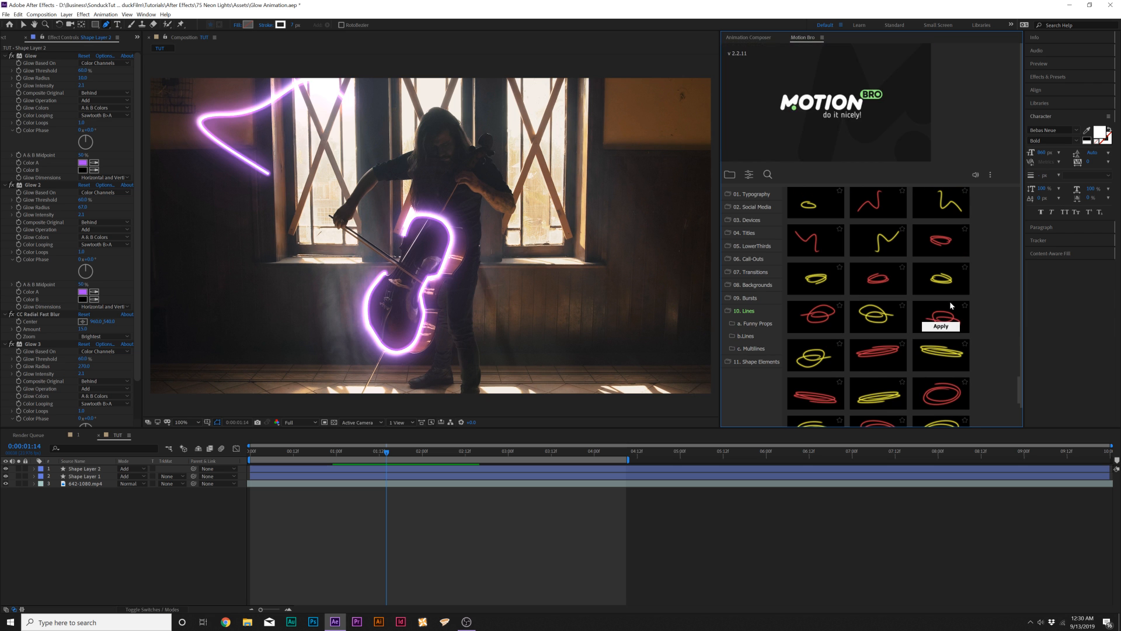
{"action": "left_click", "coordinate": [939, 326]}
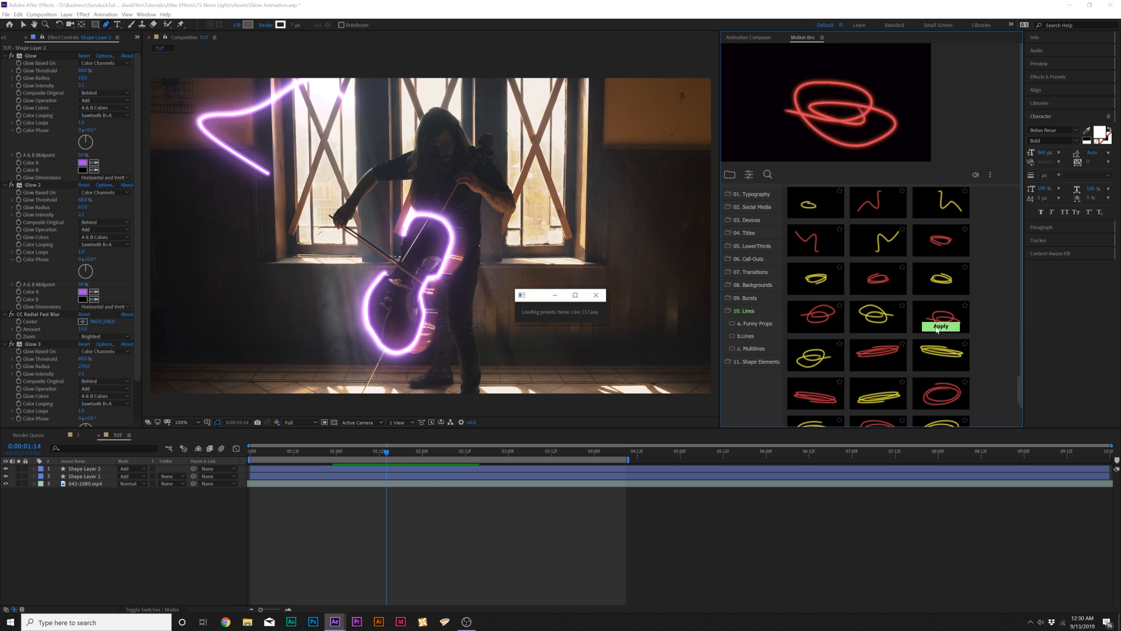
{"action": "left_click", "coordinate": [940, 326]}
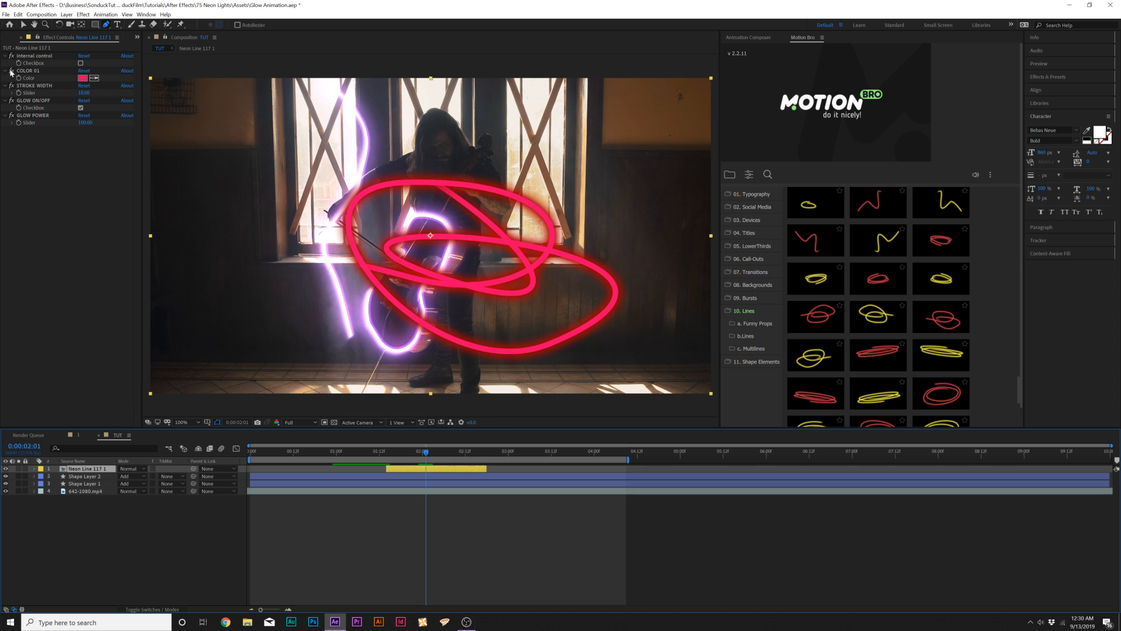
{"action": "left_click", "coordinate": [84, 476]}
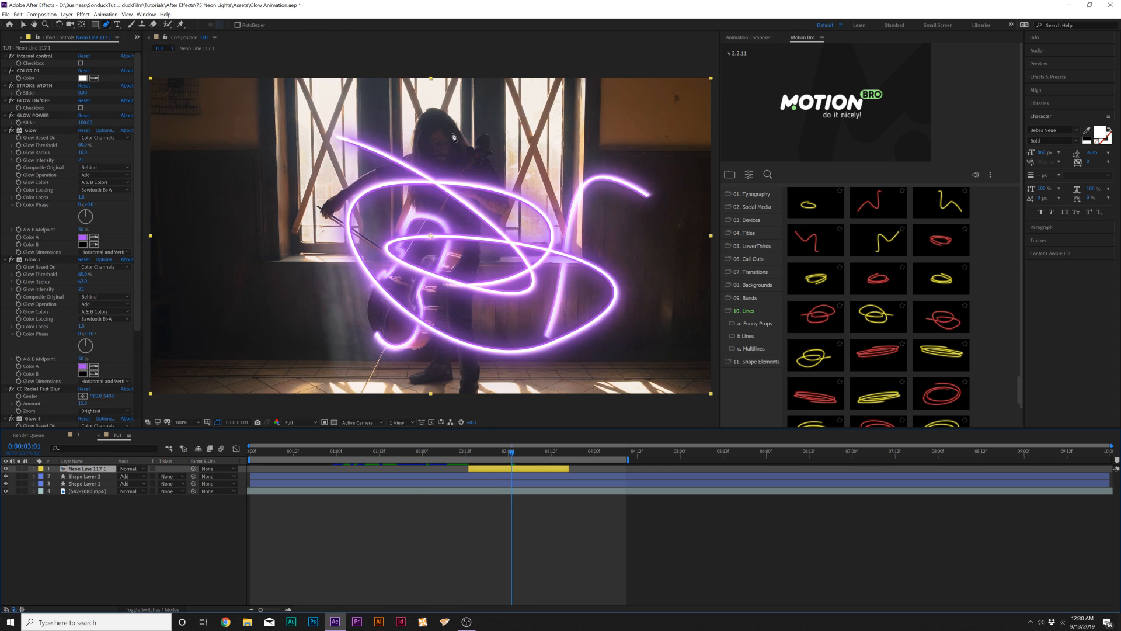
{"action": "left_click", "coordinate": [493, 466]}
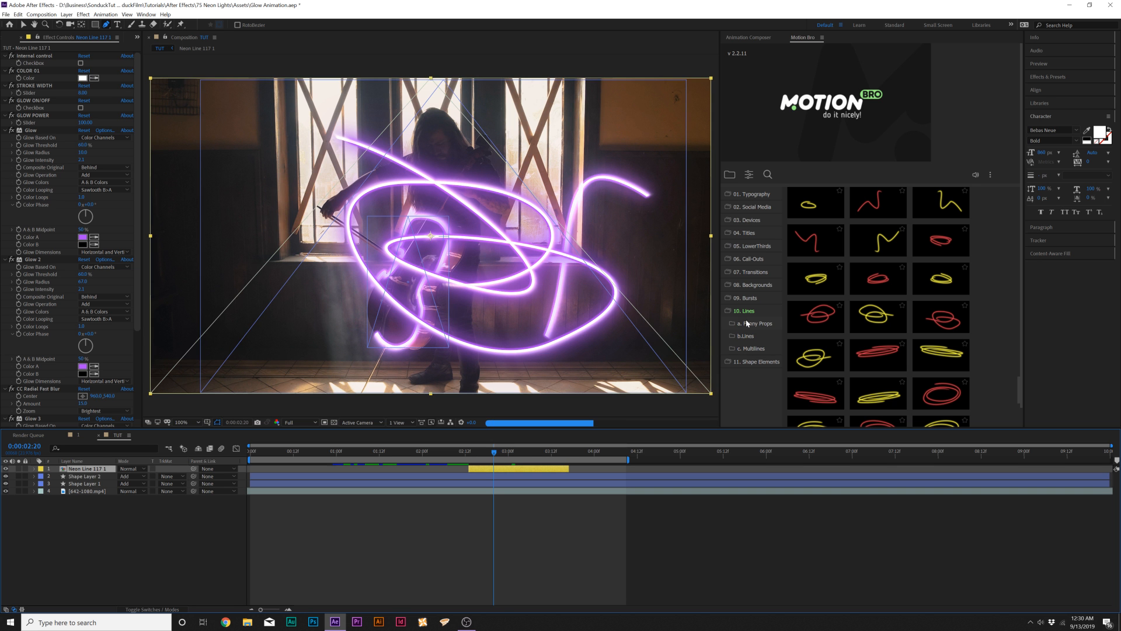